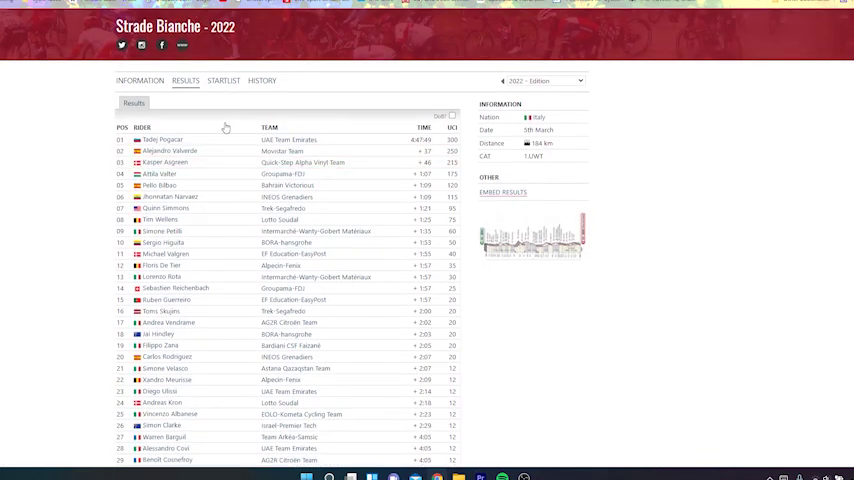
mouse_move(308, 132)
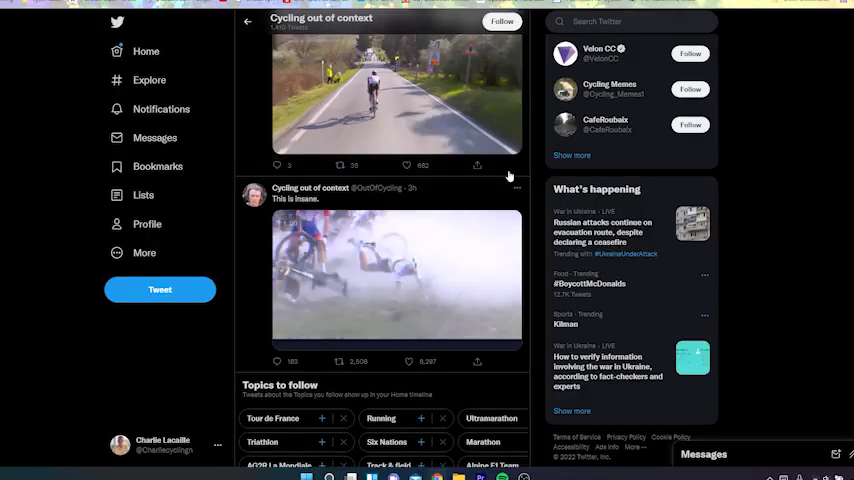
- Play and replay the crash clip in the feed, then open the 'This is insane.' tweet itself
click(396, 276)
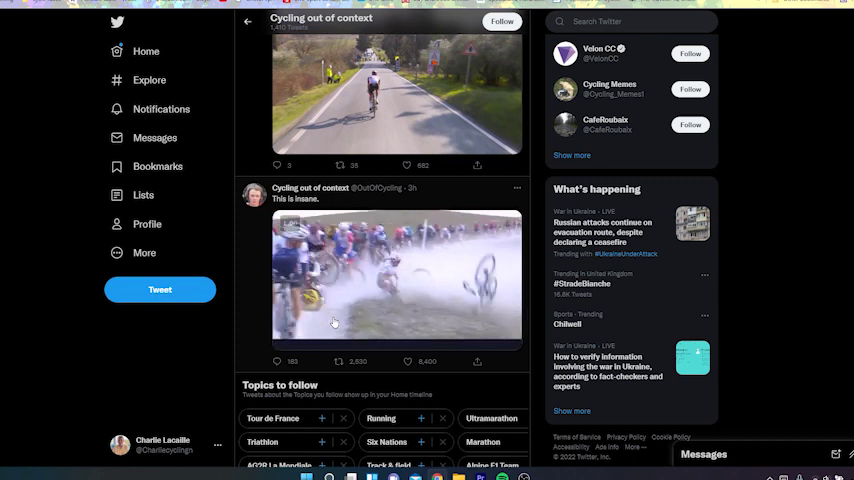
click(396, 276)
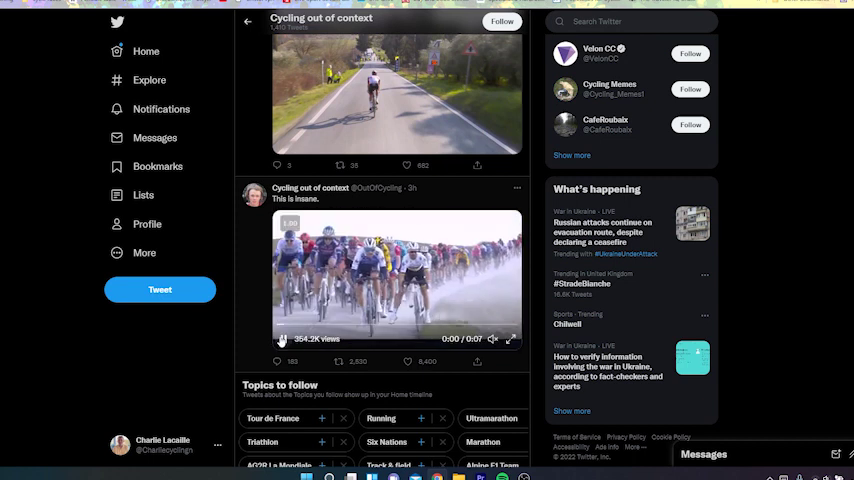
click(396, 278)
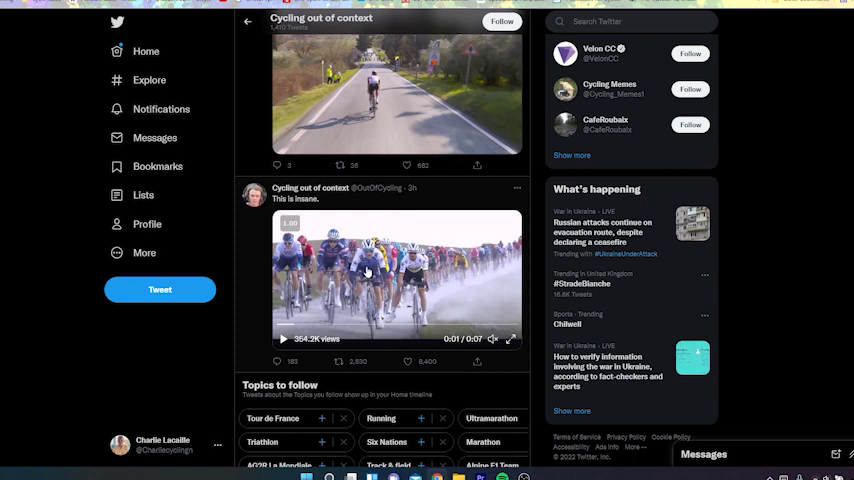
mouse_move(280, 280)
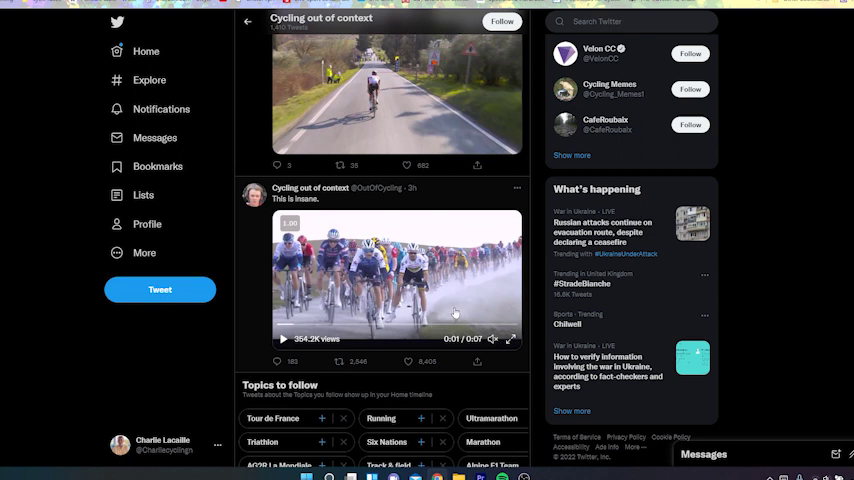
mouse_move(368, 322)
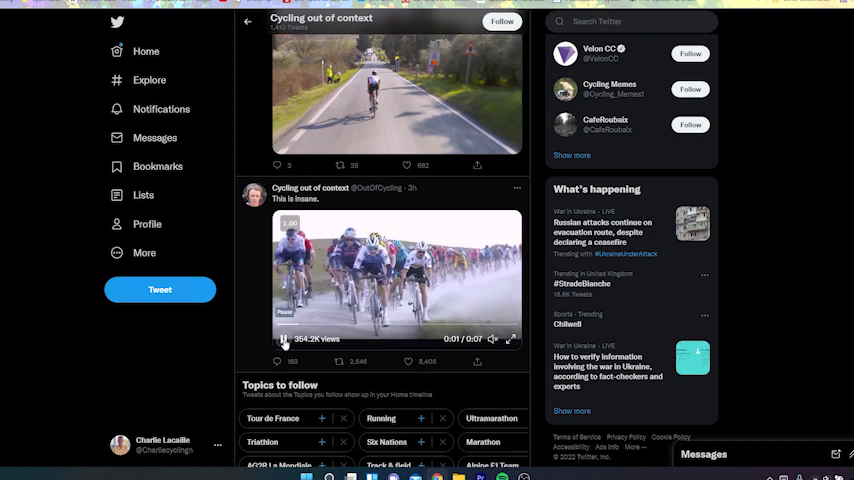
click(284, 340)
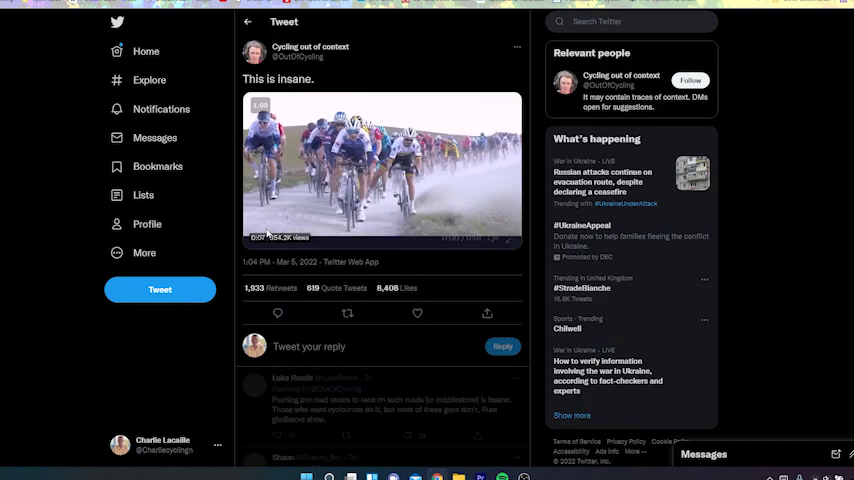
- Replay the crash clip on the tweet page until the riders go down
click(382, 170)
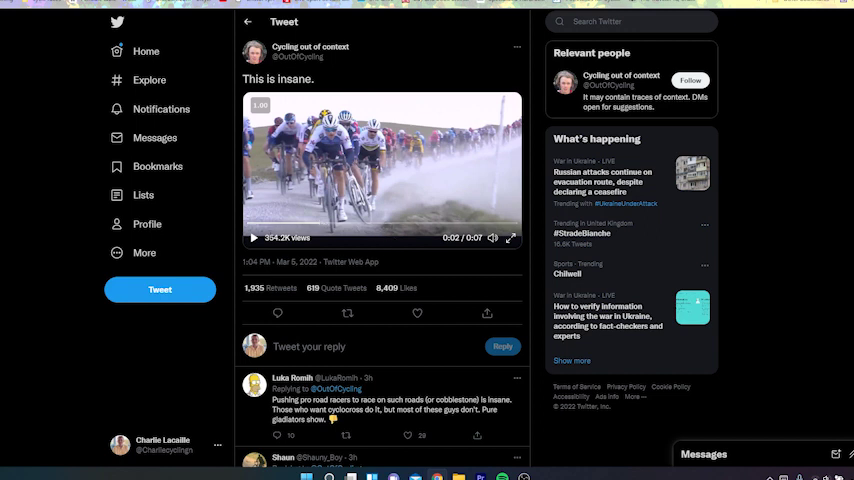
click(254, 238)
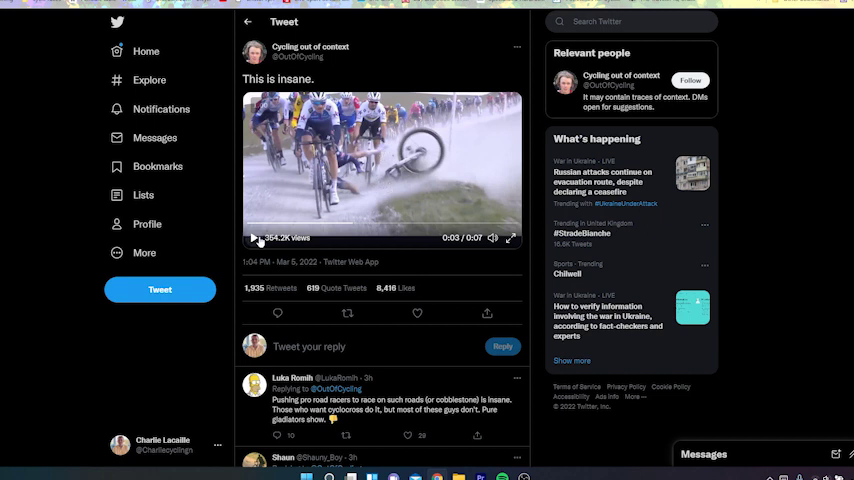
mouse_move(420, 176)
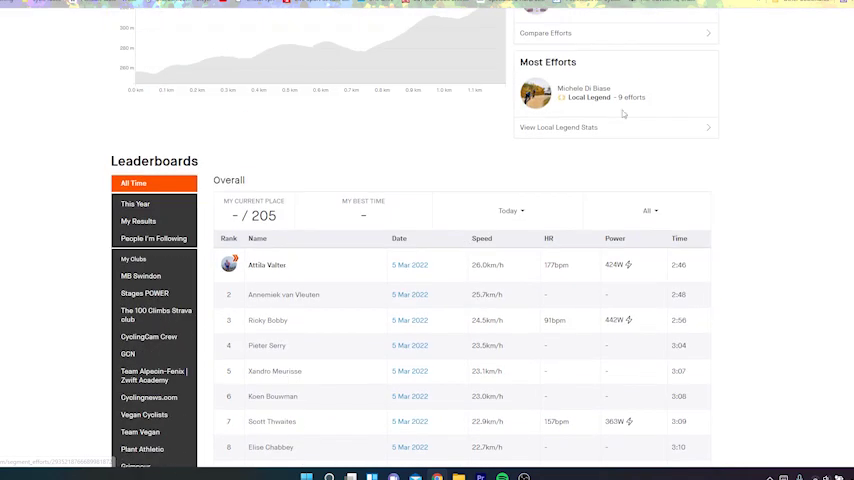
- Reach the Fontebranda - San Caterina leaderboard and open the first-ranked rider's Lunch Ride
scroll(up, 3)
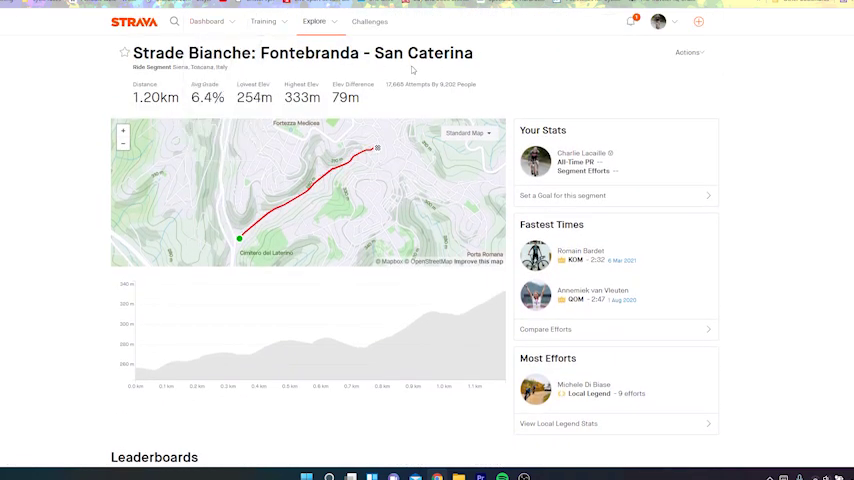
mouse_move(378, 156)
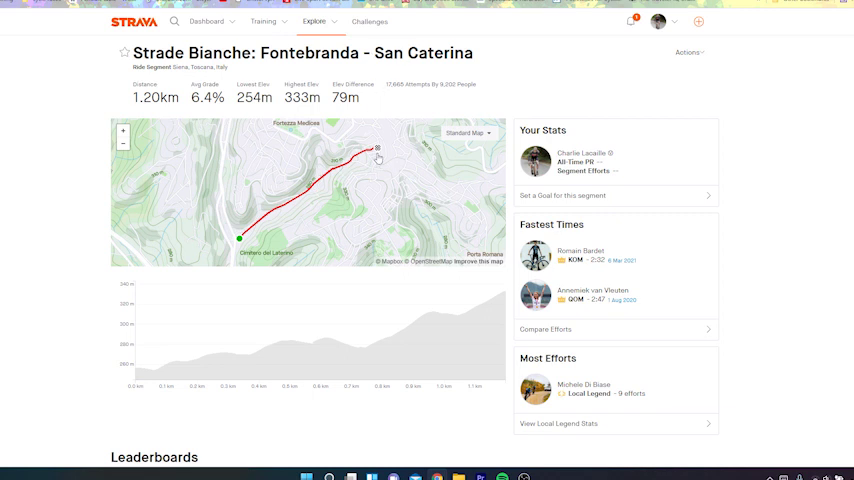
scroll(down, 3)
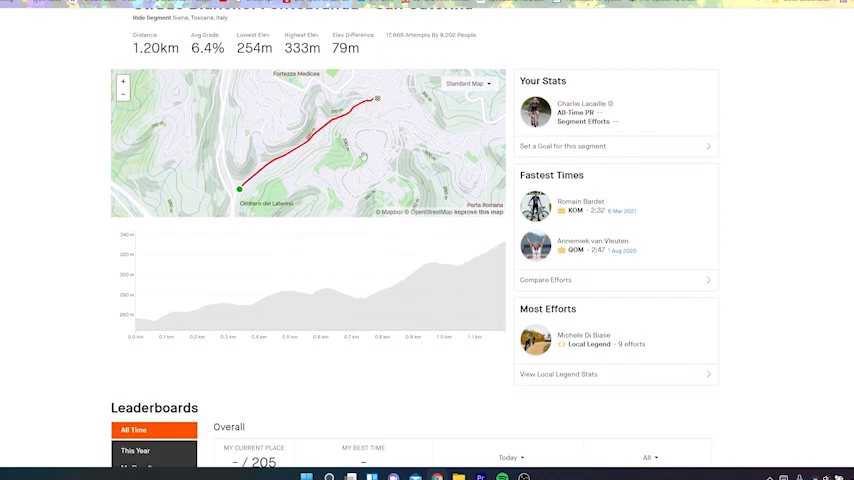
scroll(down, 3)
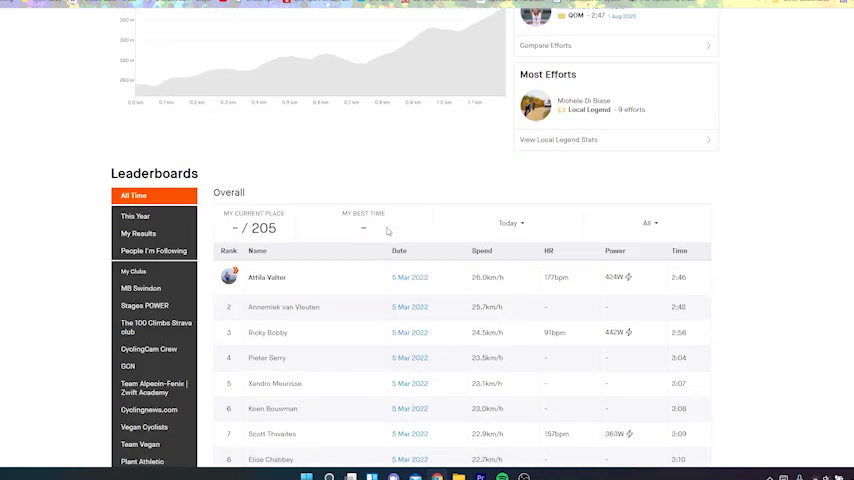
scroll(down, 3)
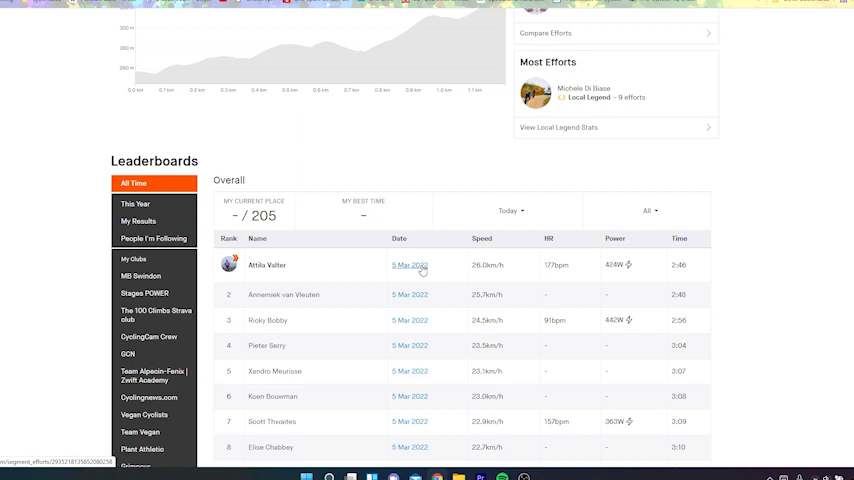
mouse_move(468, 292)
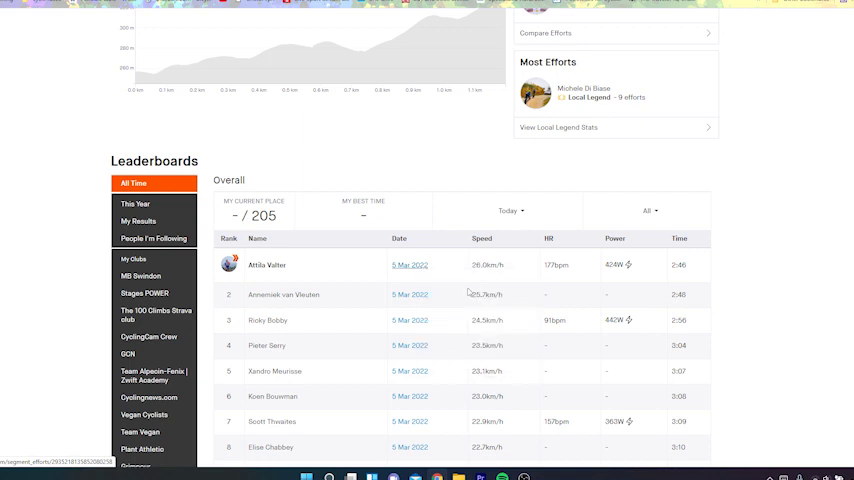
click(268, 264)
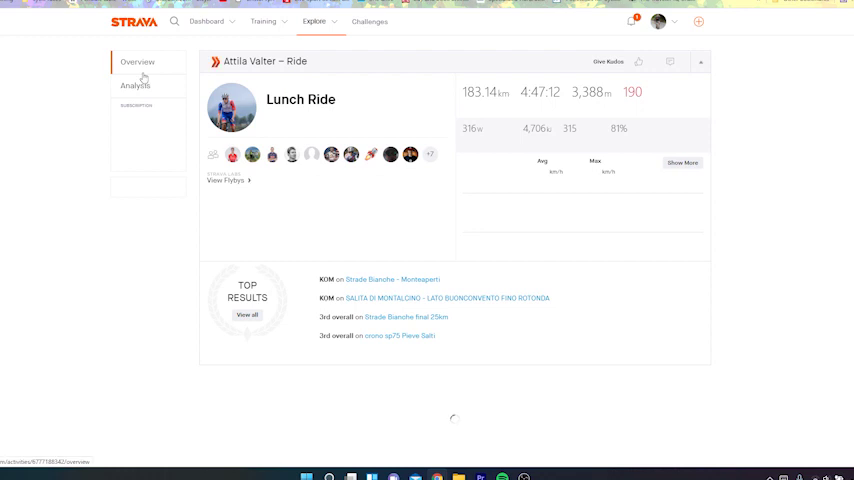
- Review the Lunch Ride's power and speed analysis charts, then return to the 183 km overview
click(136, 86)
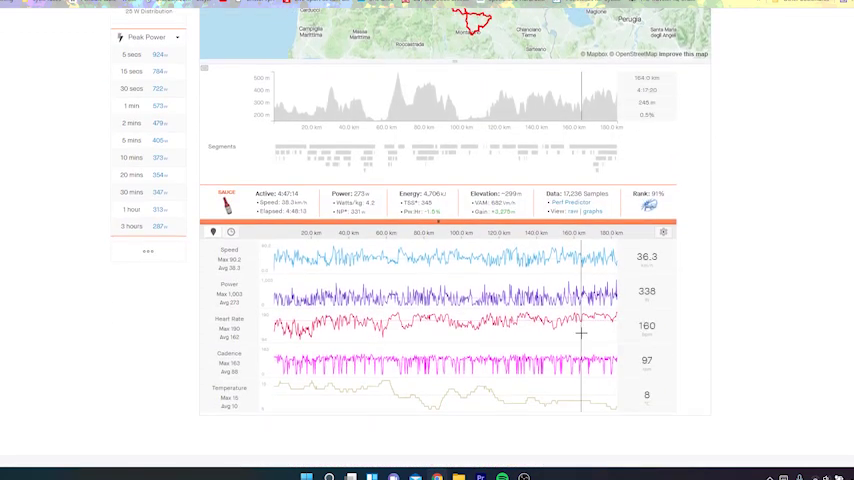
mouse_move(608, 330)
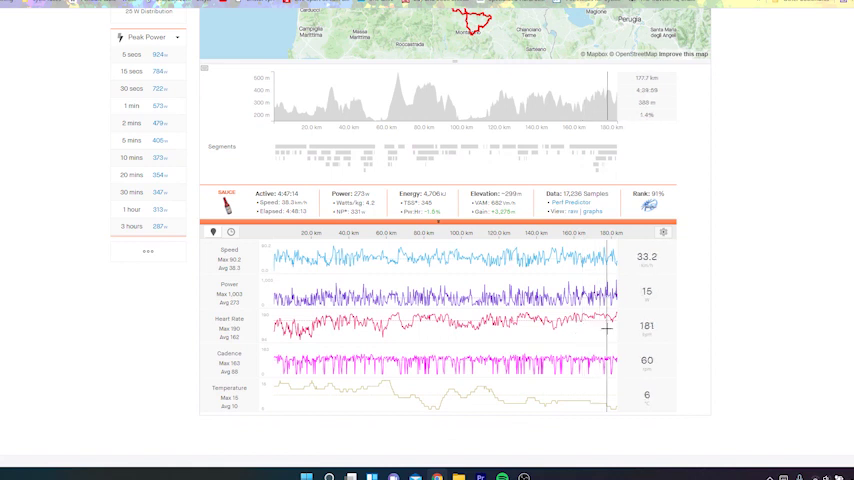
mouse_move(610, 328)
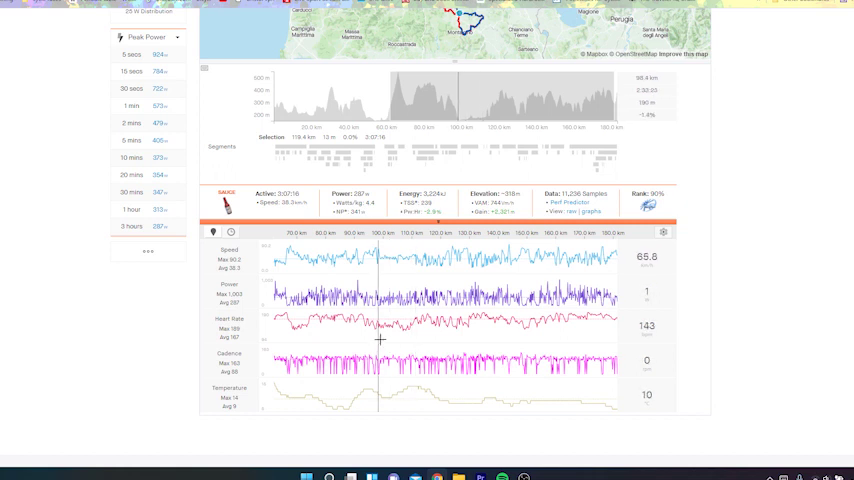
mouse_move(416, 236)
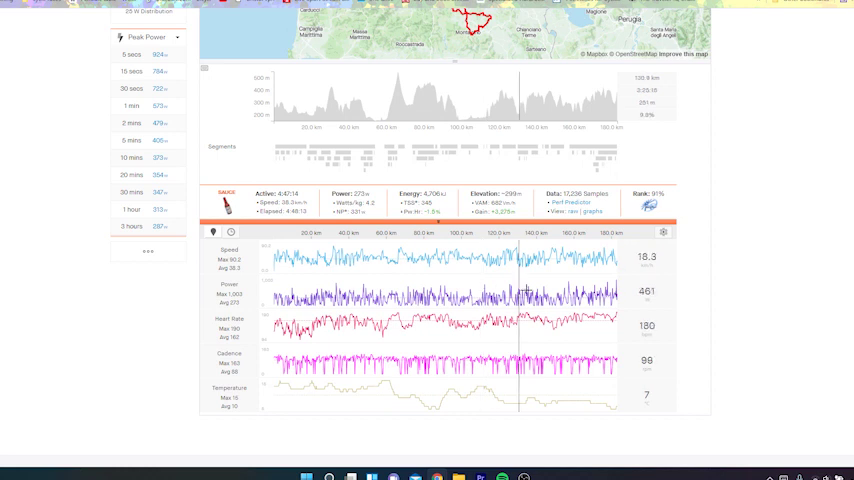
mouse_move(616, 324)
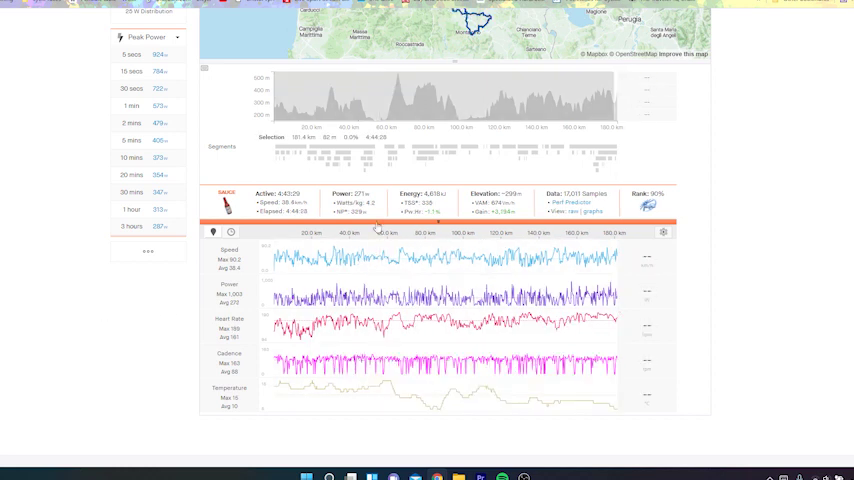
scroll(up, 3)
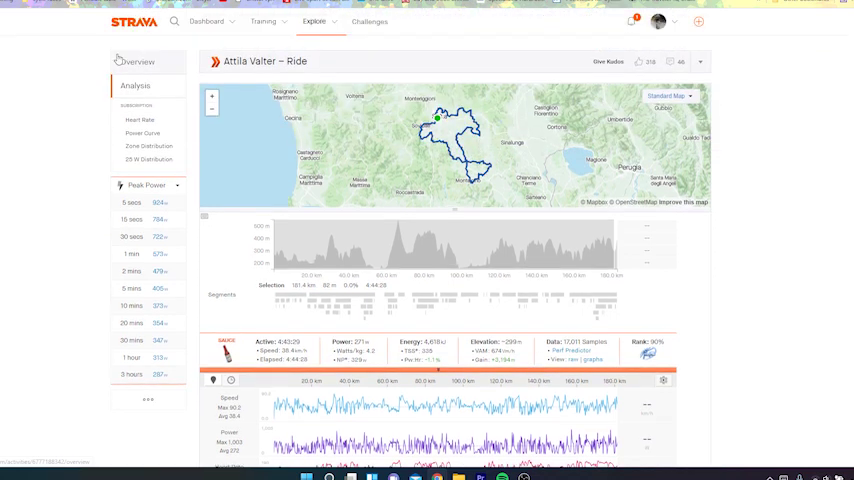
click(136, 60)
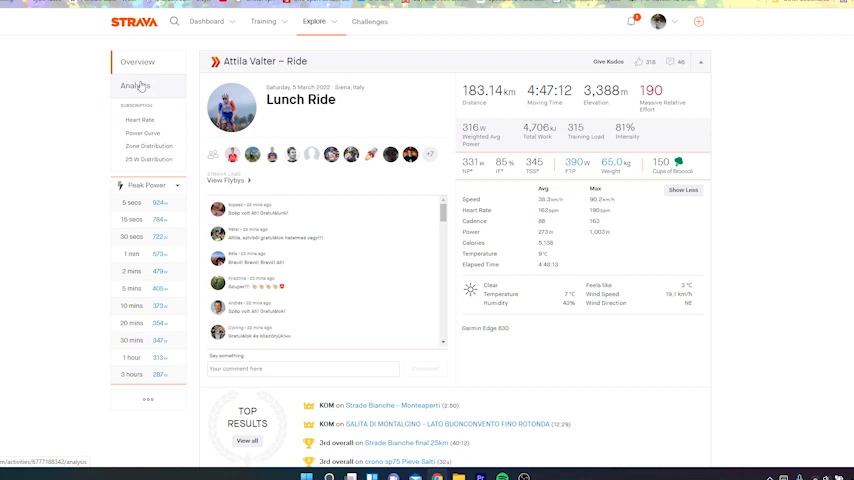
scroll(down, 3)
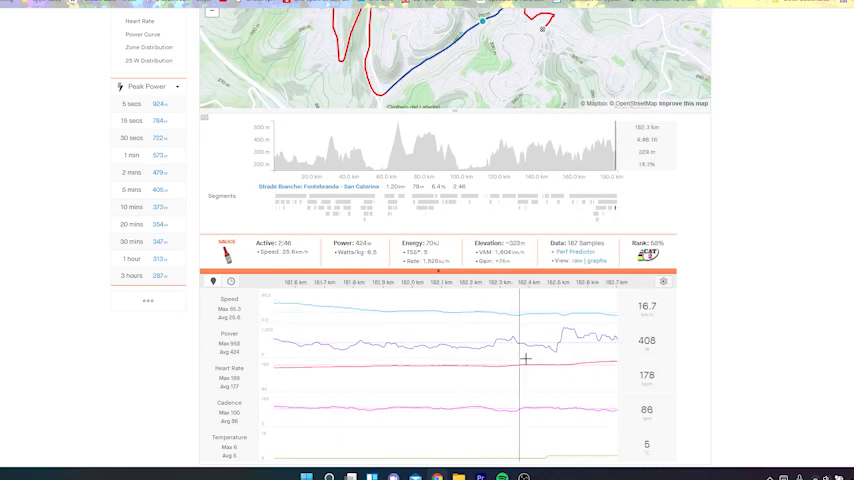
mouse_move(564, 372)
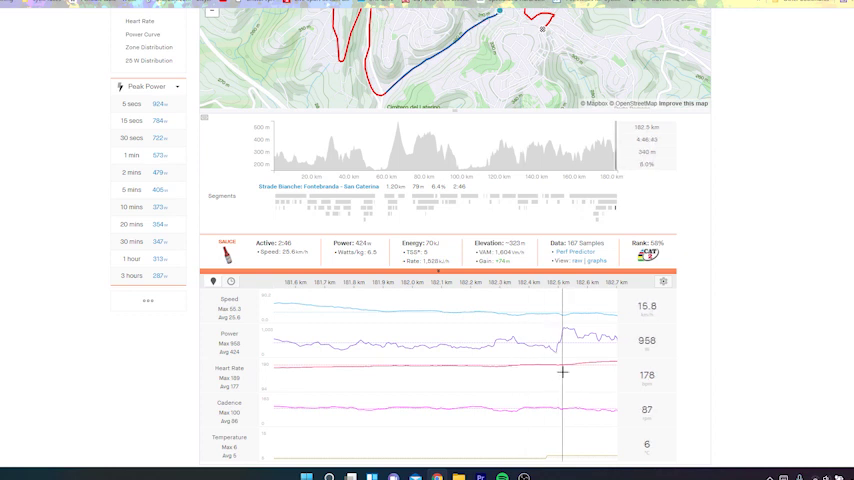
mouse_move(552, 374)
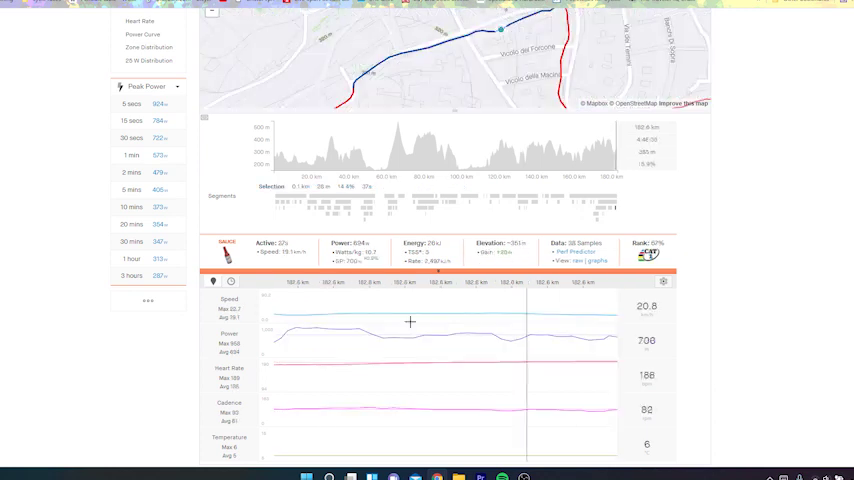
mouse_move(460, 366)
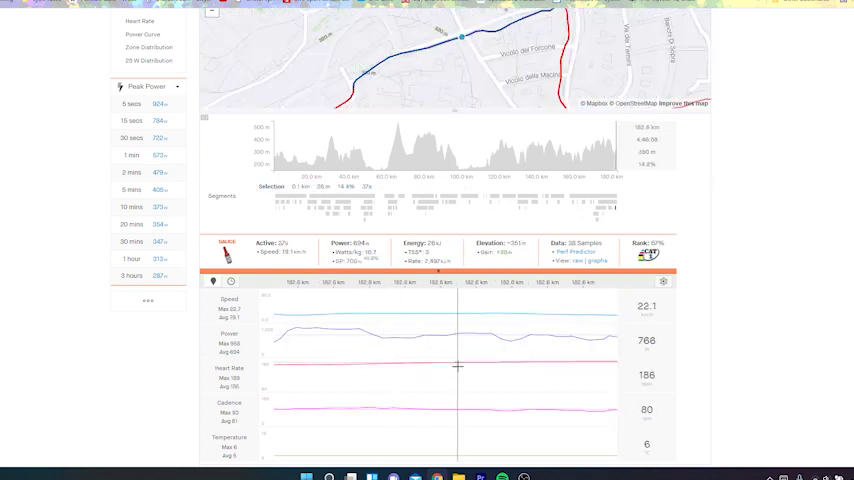
- Scroll to the ride's speed, power and heart-rate traces for the Fontebranda - San Caterina sector
scroll(down, 3)
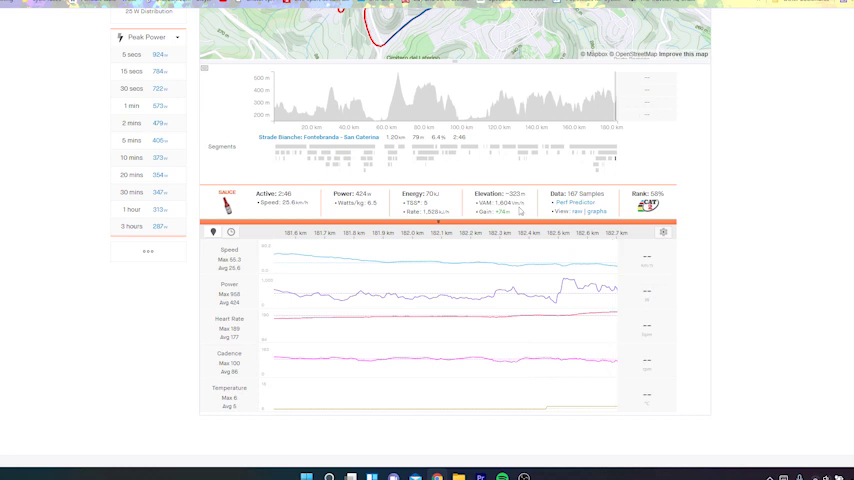
- Scroll through another rider's analysis: route map, elevation profile and data traces
scroll(down, 3)
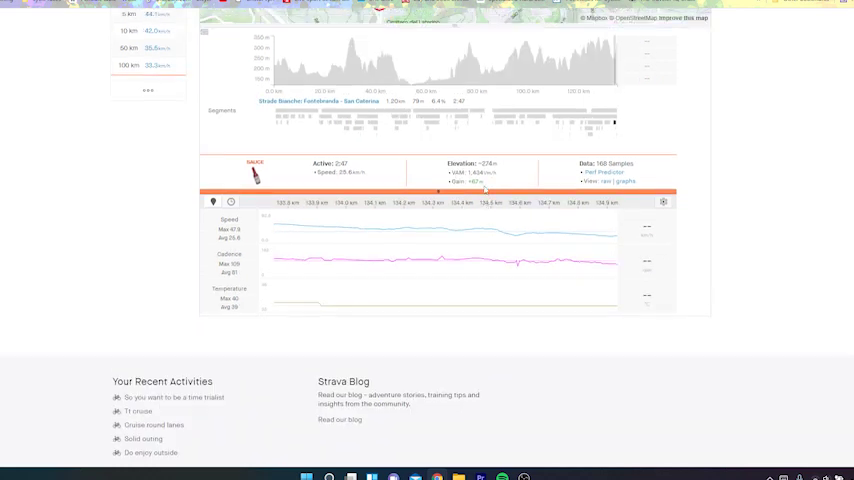
scroll(up, 3)
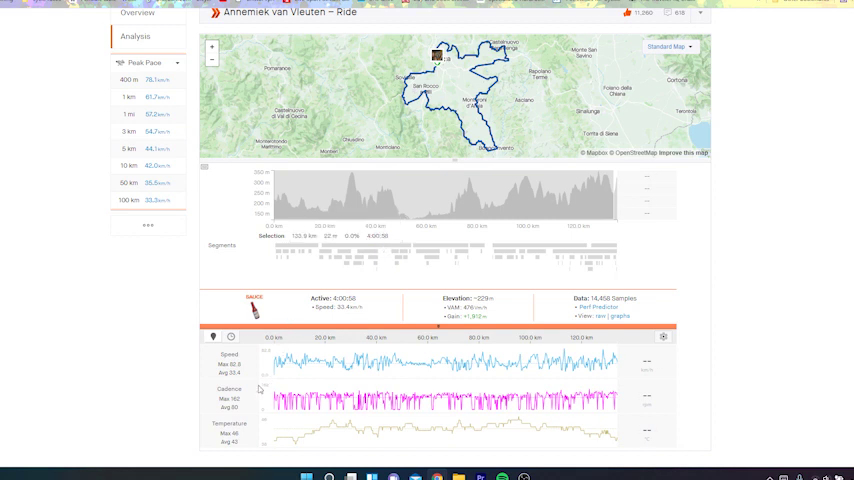
scroll(up, 3)
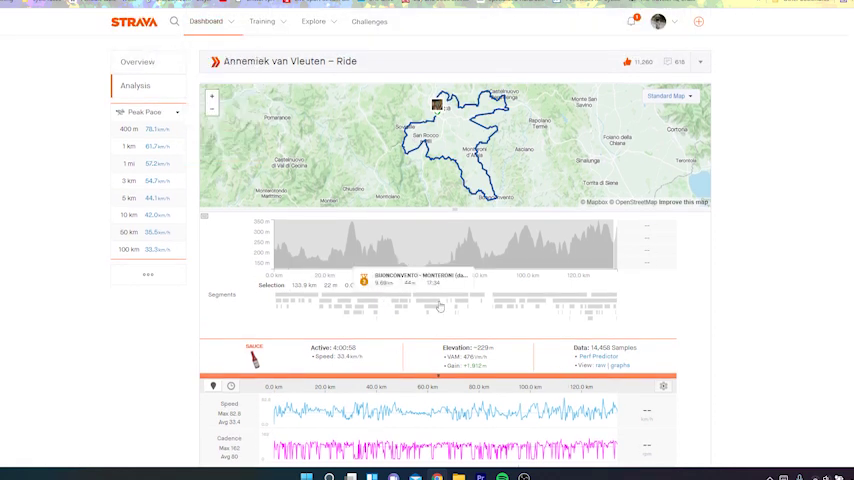
scroll(down, 3)
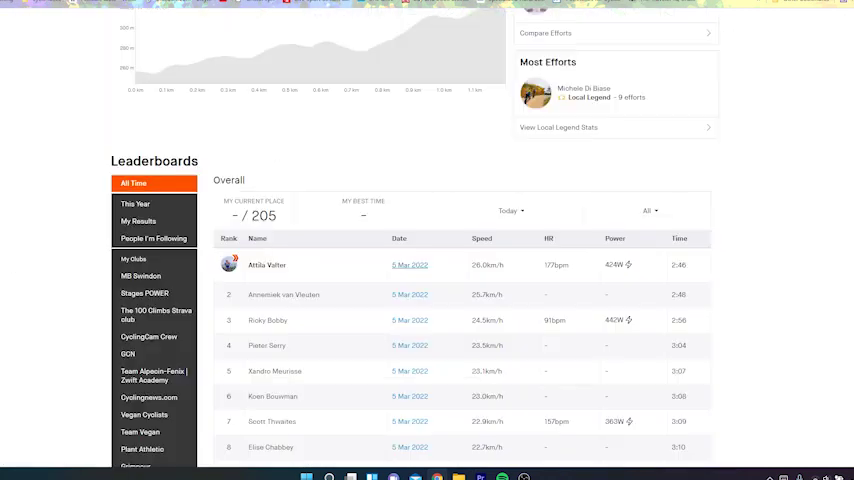
- Scroll down to the segment's All Time Overall leaderboard of 205 riders
scroll(down, 3)
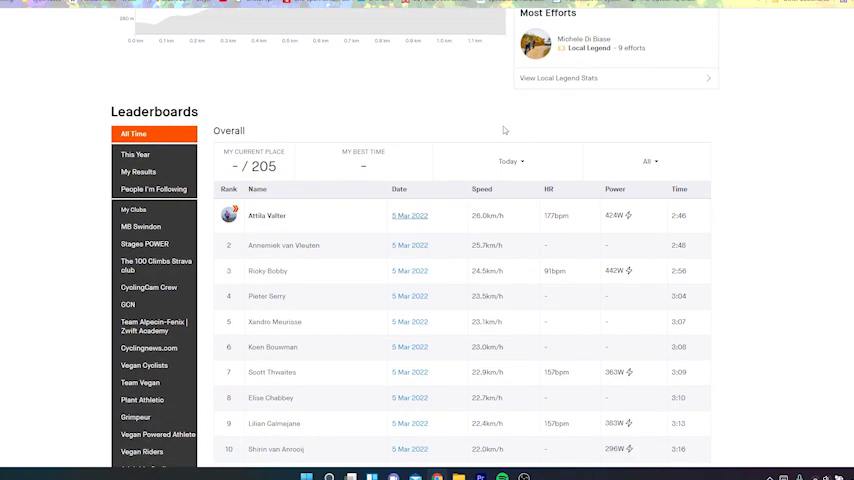
mouse_move(504, 130)
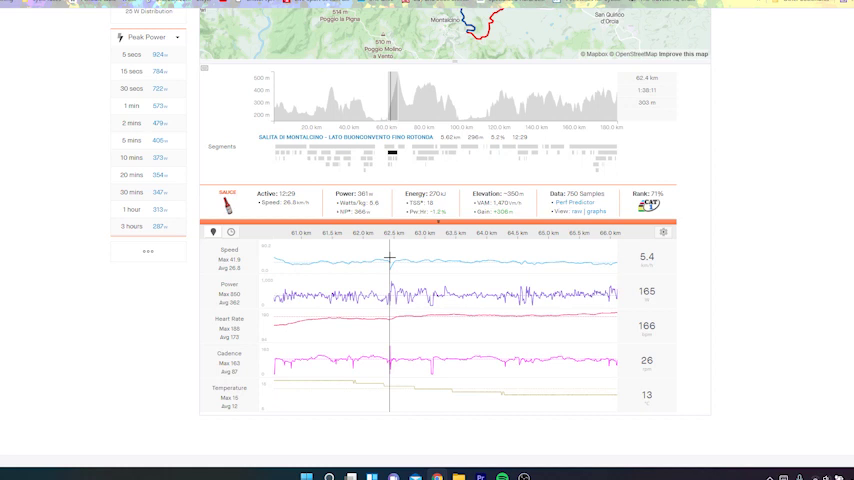
mouse_move(392, 258)
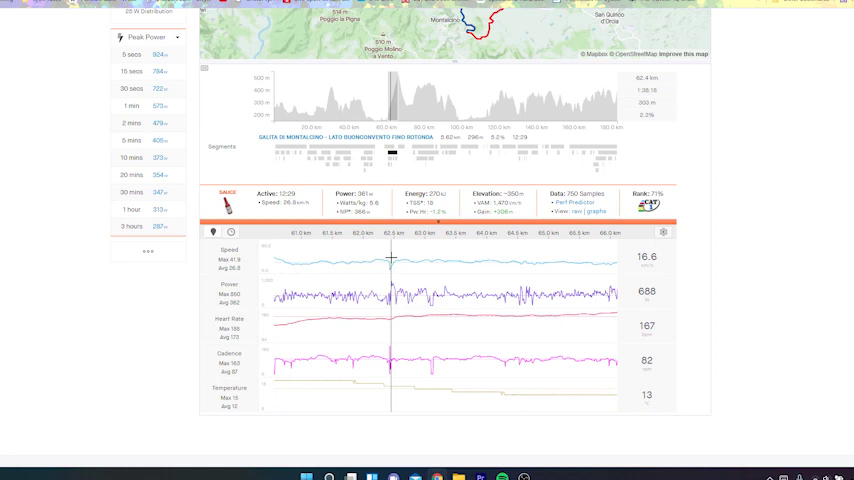
mouse_move(392, 260)
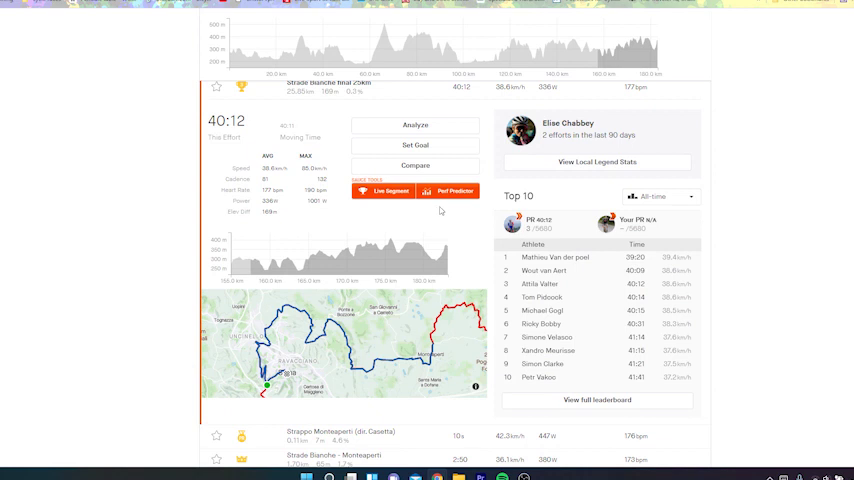
mouse_move(524, 336)
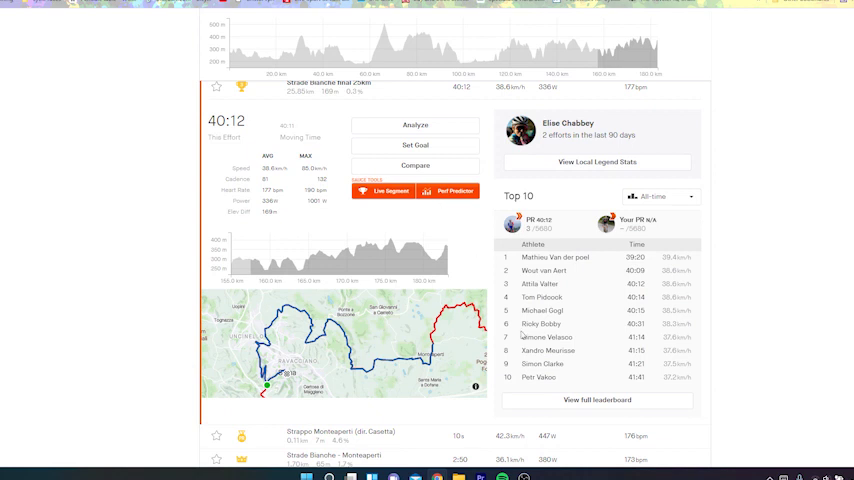